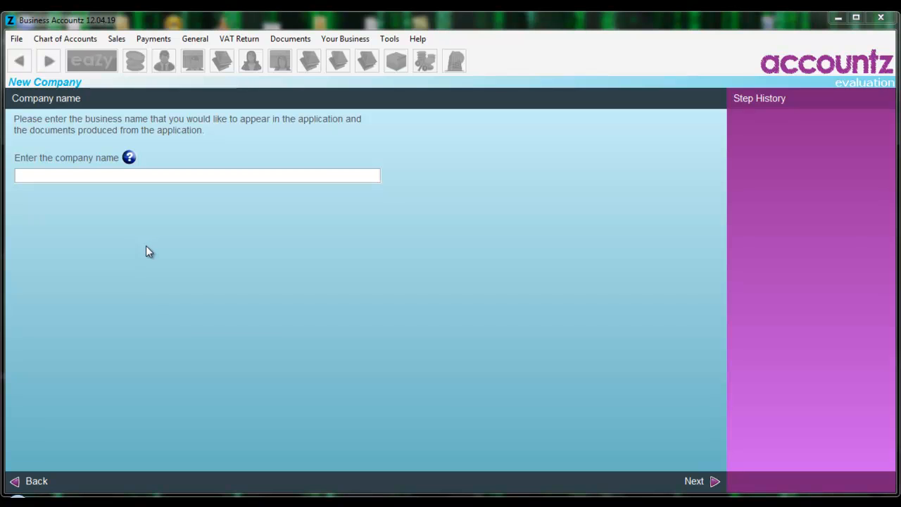
mouse_move(150, 254)
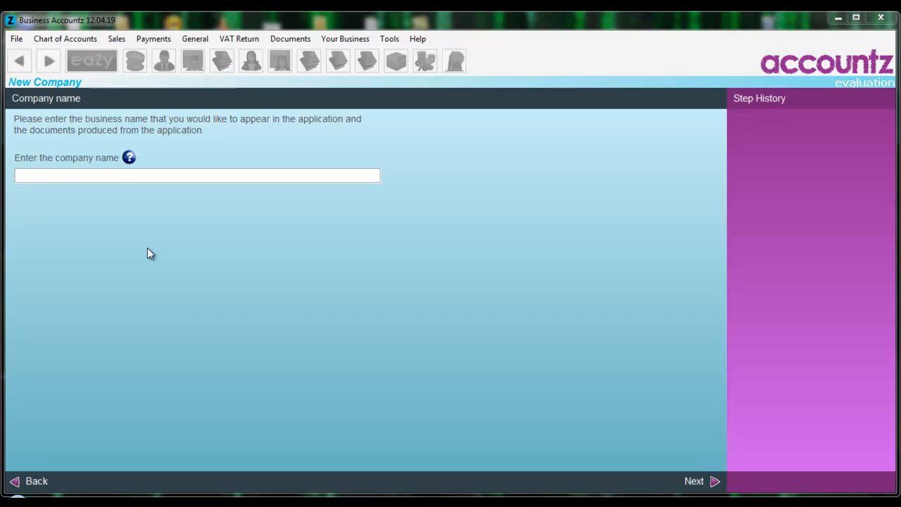
Enter 'Accountz Bookkeeping Course Ltd' as the new company name and continue.
left_click(138, 175)
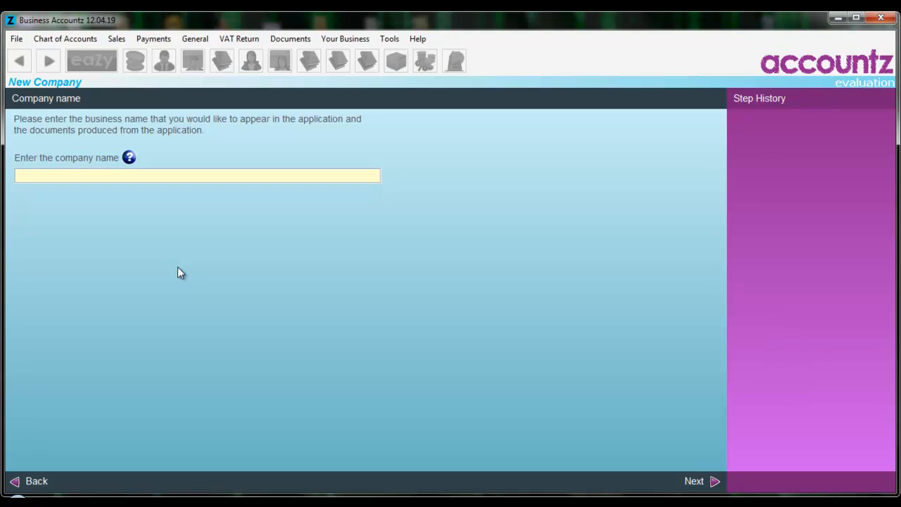
type("Accountz Bookkeeping Course Ltd")
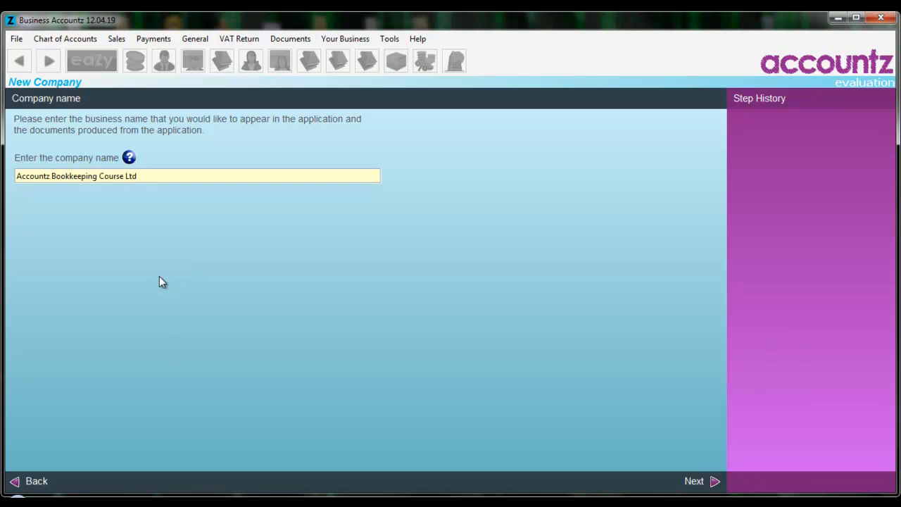
mouse_move(714, 482)
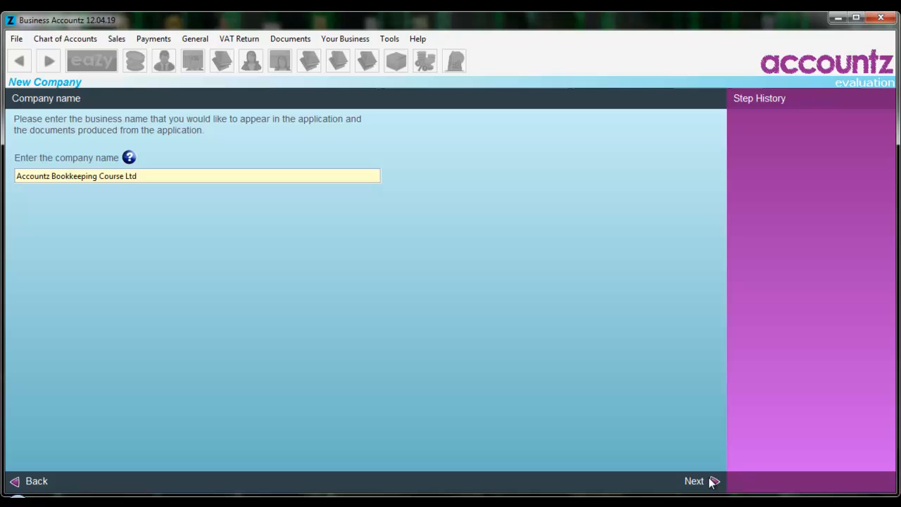
left_click(696, 481)
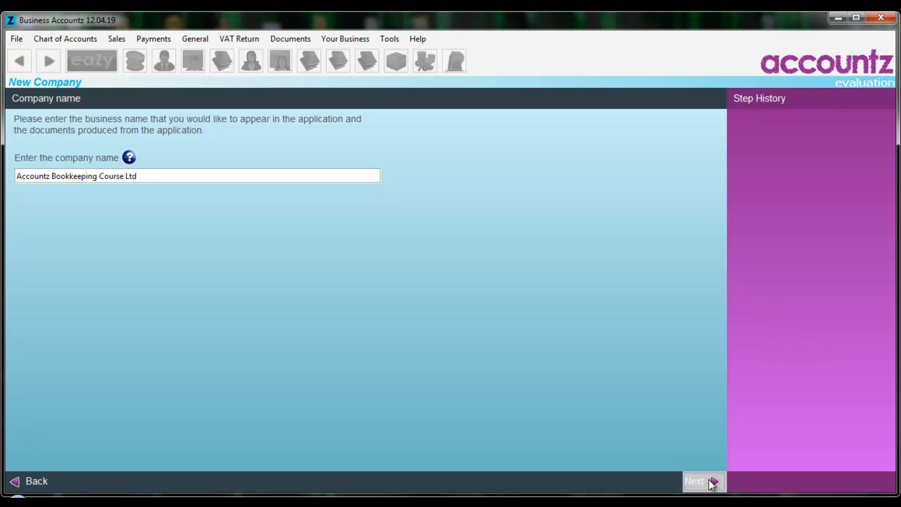
Advance to the accountant-or-bookkeeper question, leaving No selected.
left_click(694, 481)
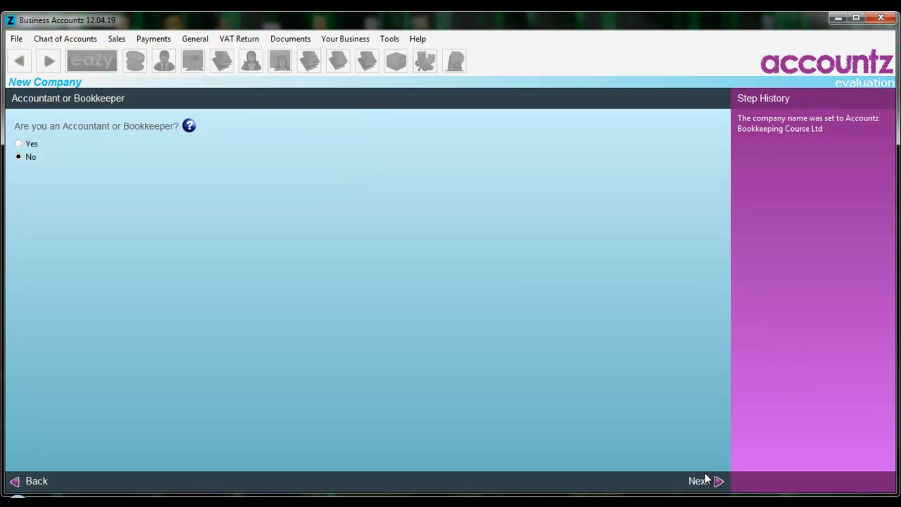
mouse_move(699, 482)
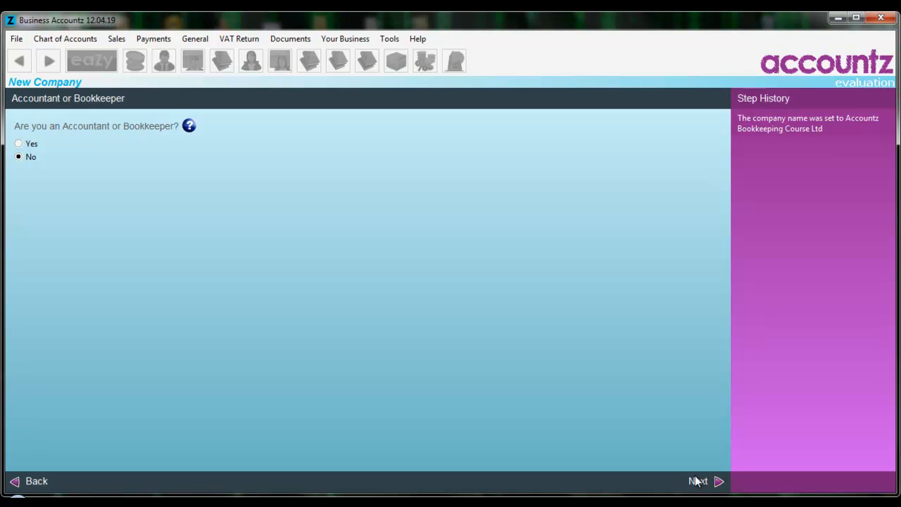
mouse_move(148, 305)
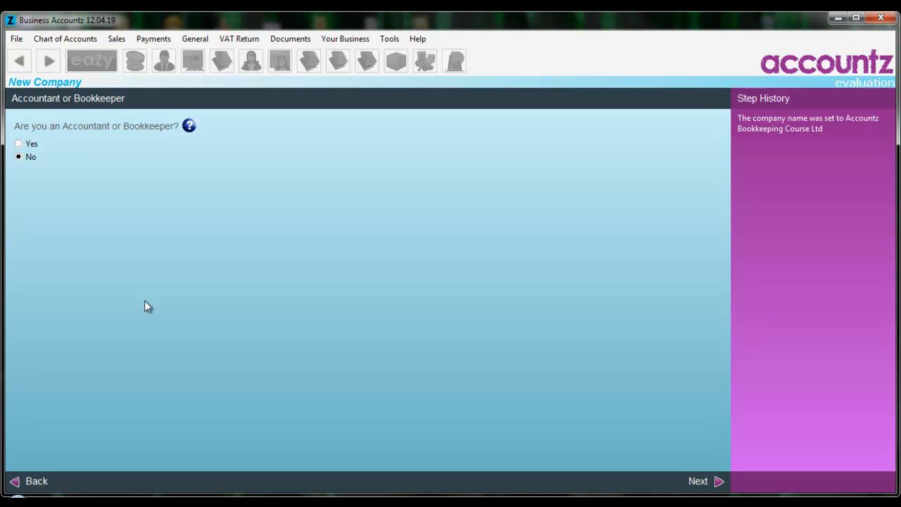
mouse_move(144, 307)
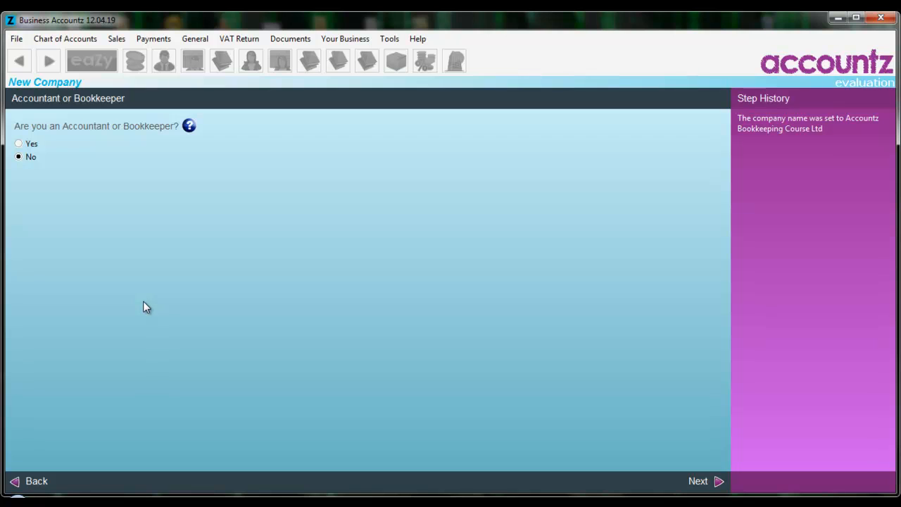
mouse_move(141, 308)
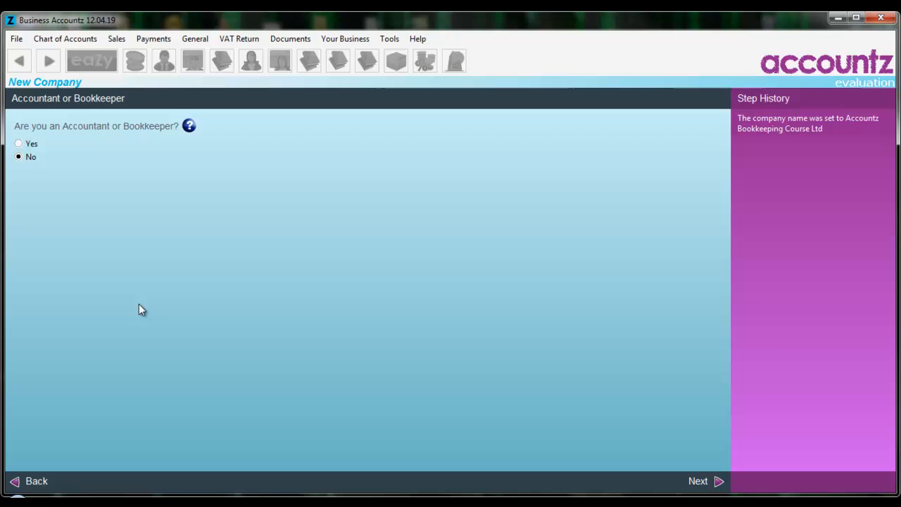
mouse_move(255, 312)
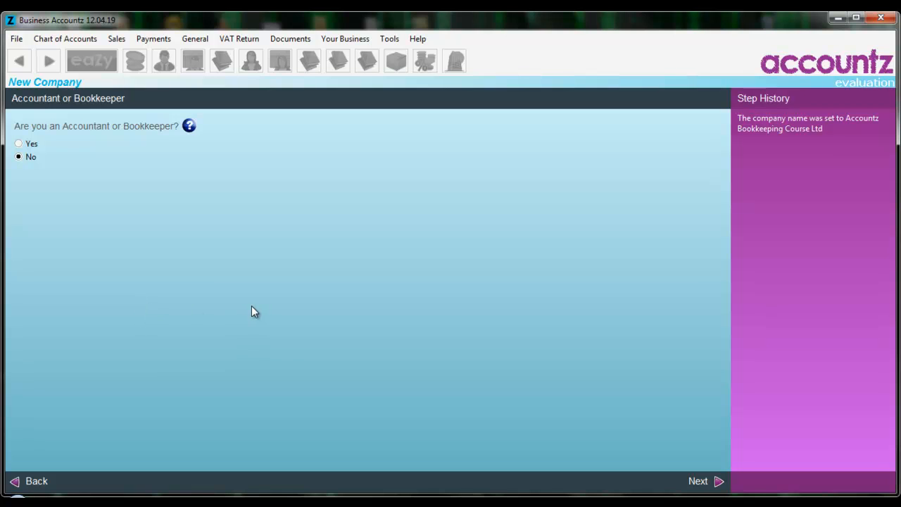
mouse_move(314, 307)
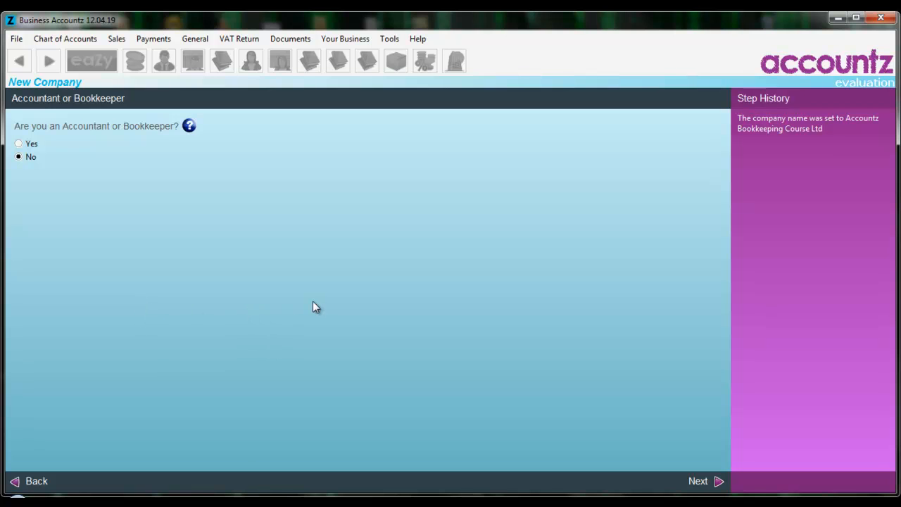
mouse_move(314, 310)
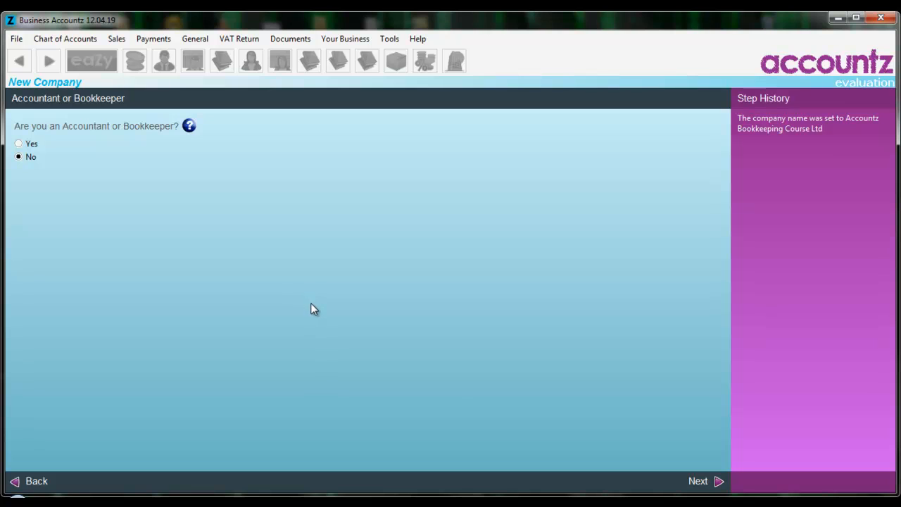
Answer No to being an accountant, keep United Kingdom, and choose Limited Company.
left_click(720, 481)
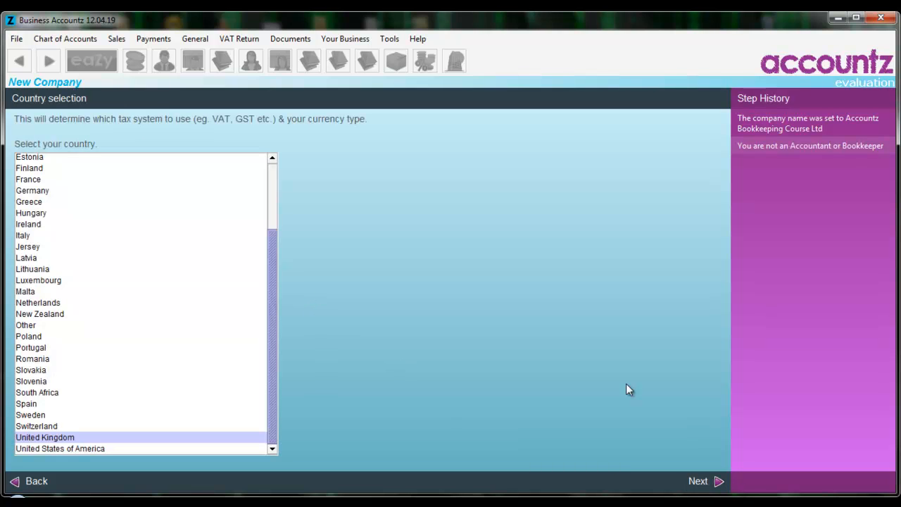
mouse_move(527, 391)
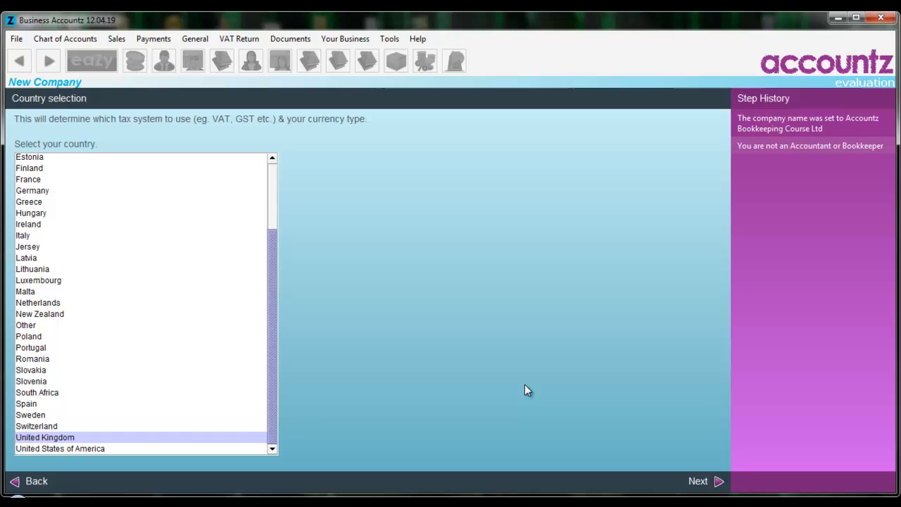
mouse_move(721, 482)
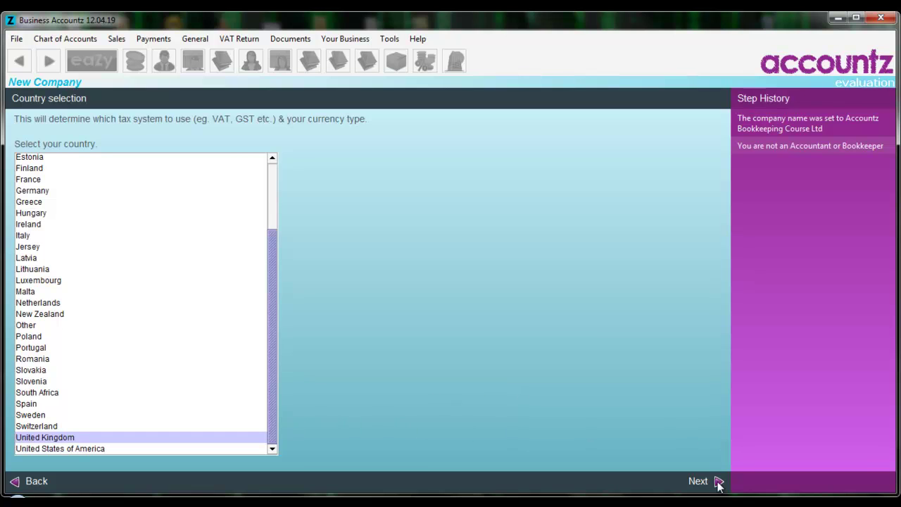
left_click(719, 482)
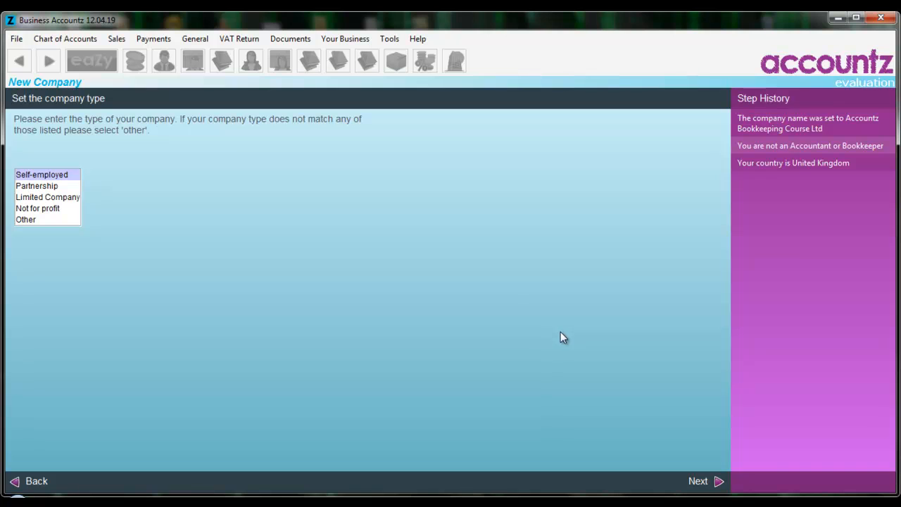
left_click(46, 197)
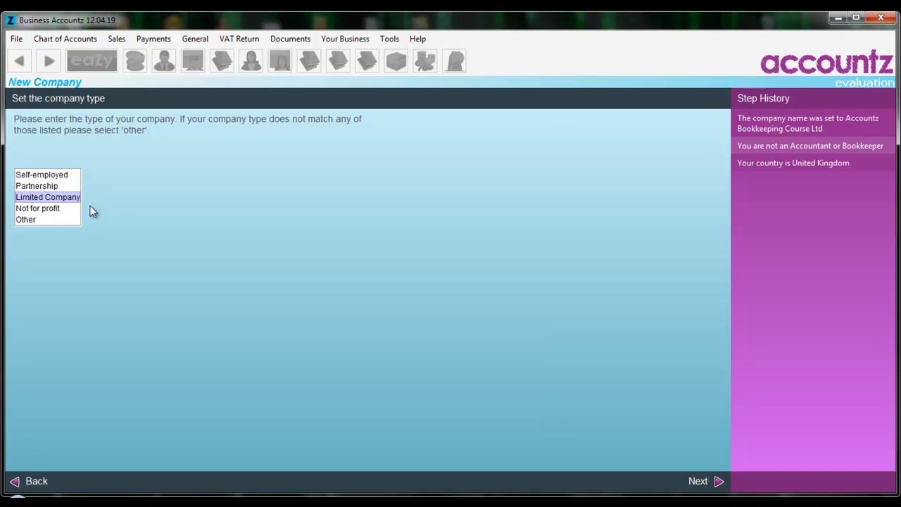
mouse_move(468, 252)
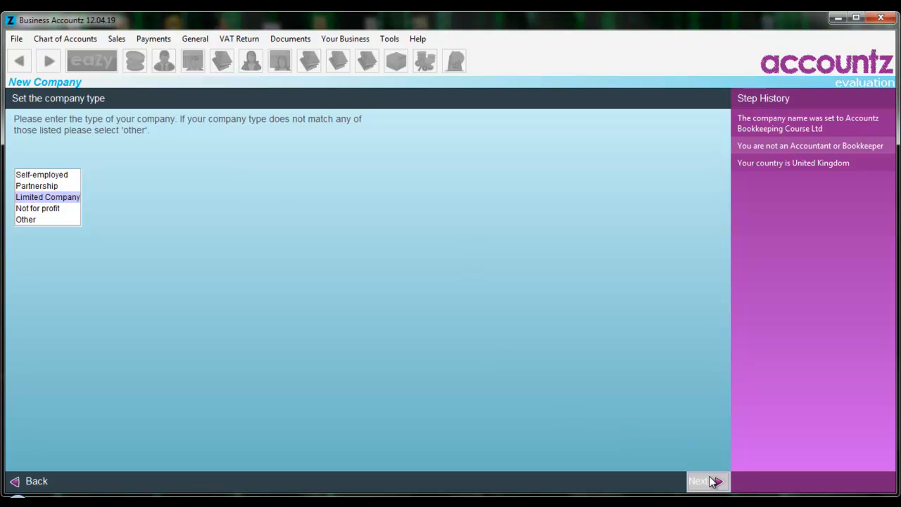
Confirm Limited Company and enter a Current Account opening balance of 1000.
left_click(704, 481)
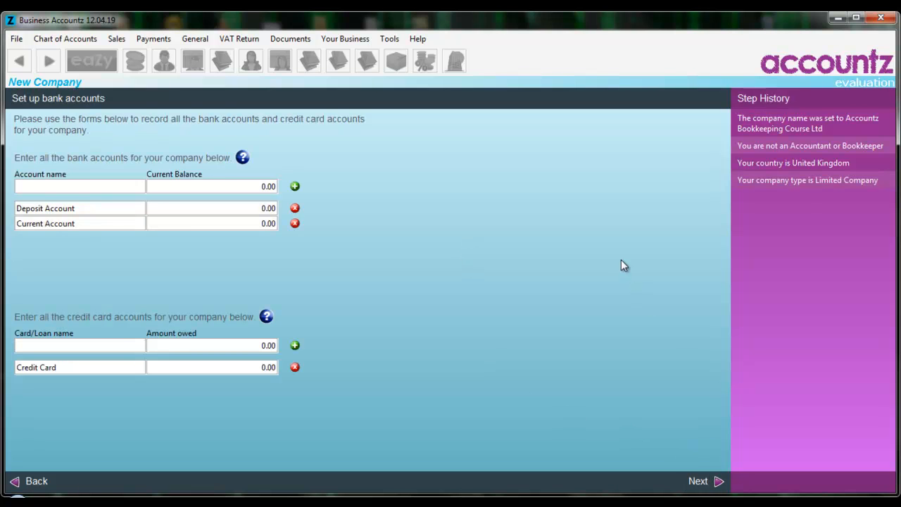
mouse_move(619, 266)
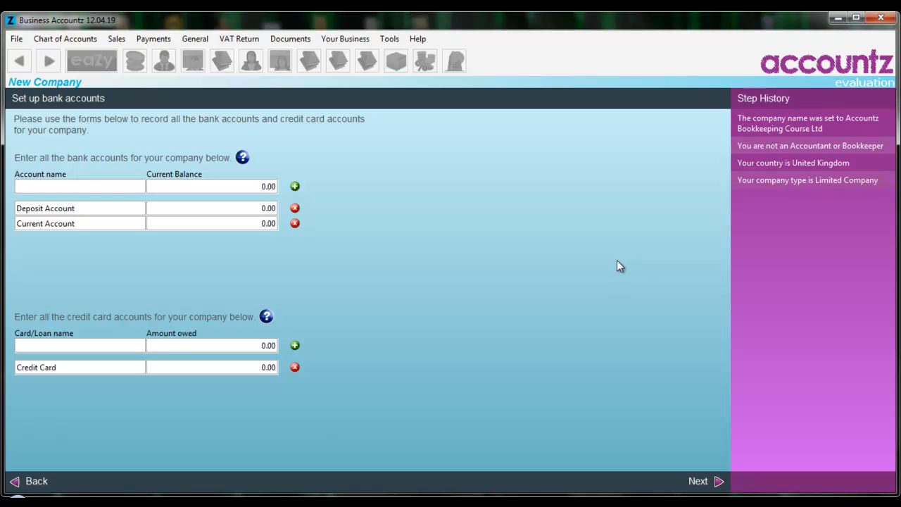
mouse_move(295, 185)
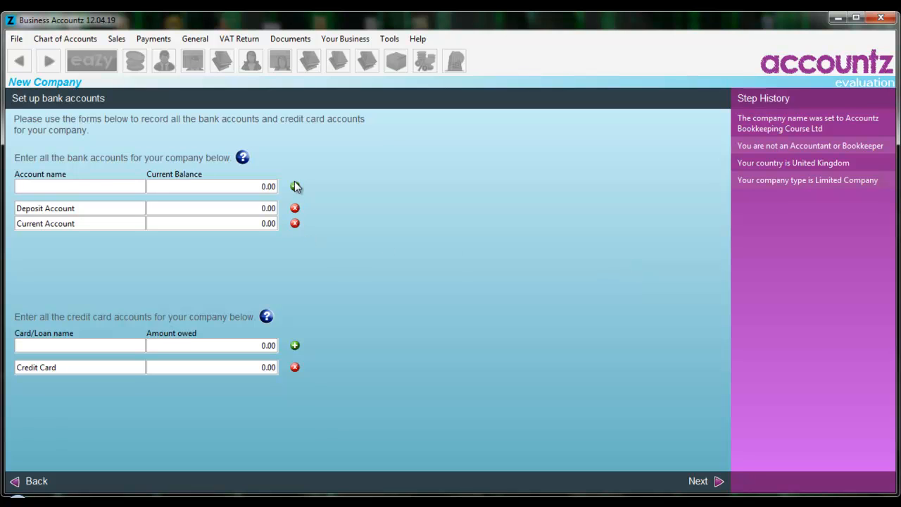
mouse_move(274, 196)
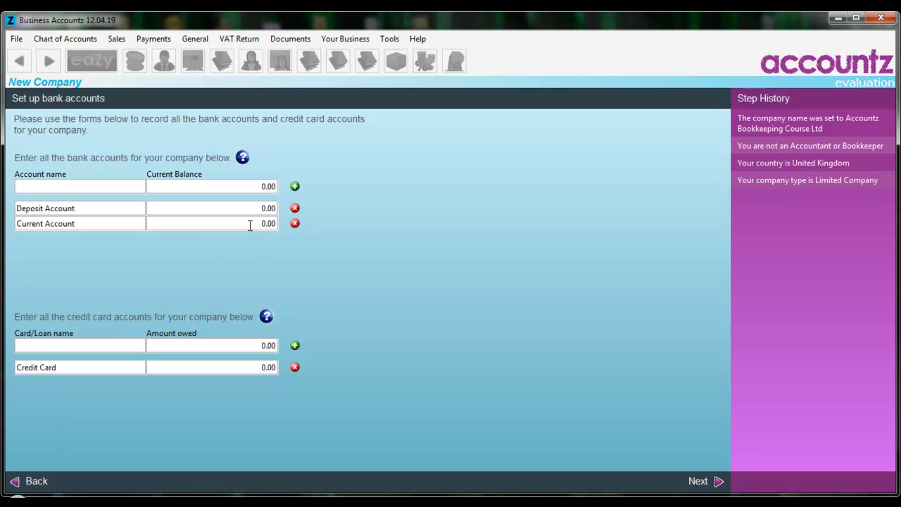
left_click(211, 223)
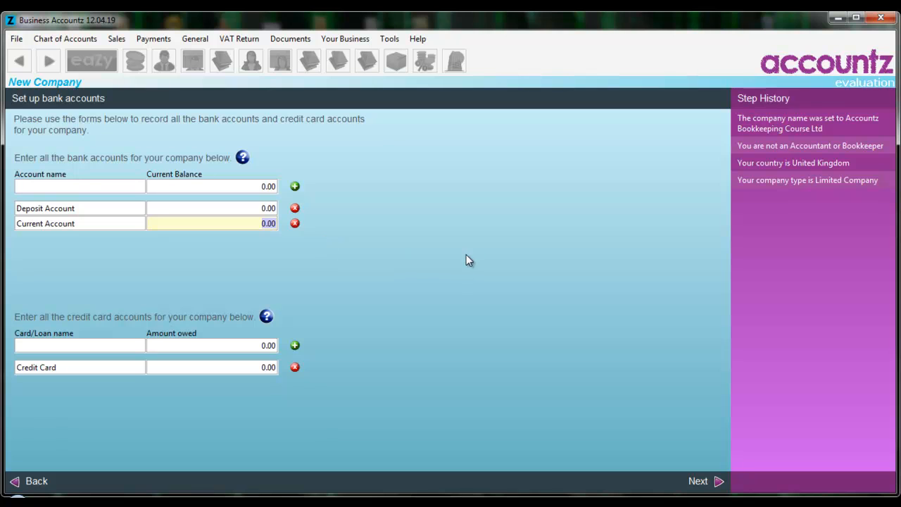
mouse_move(484, 261)
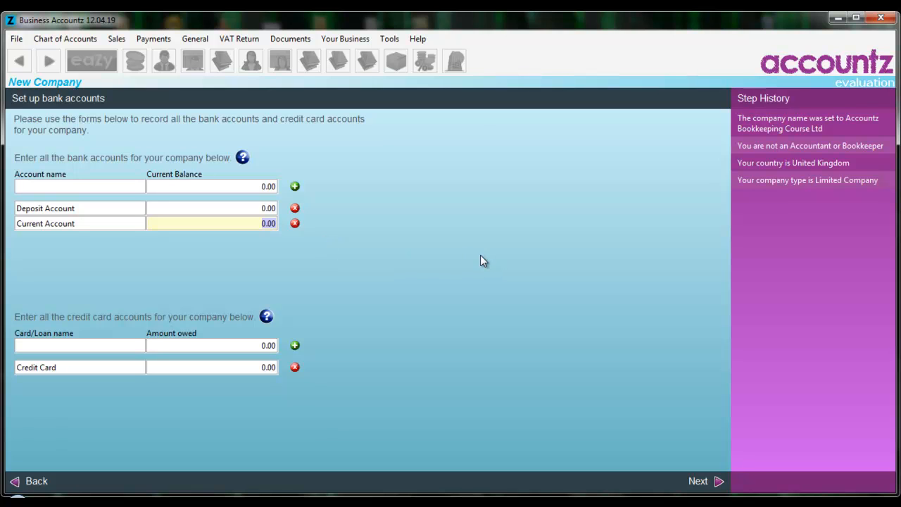
mouse_move(471, 273)
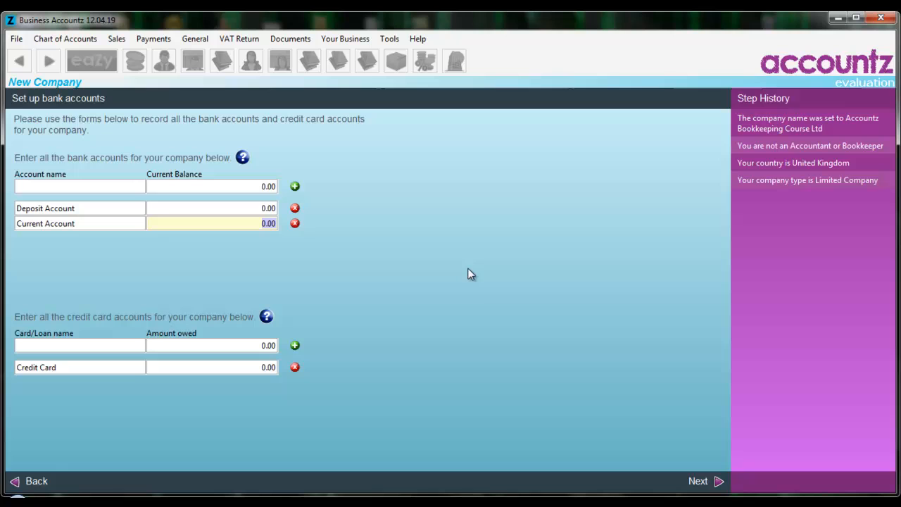
mouse_move(469, 275)
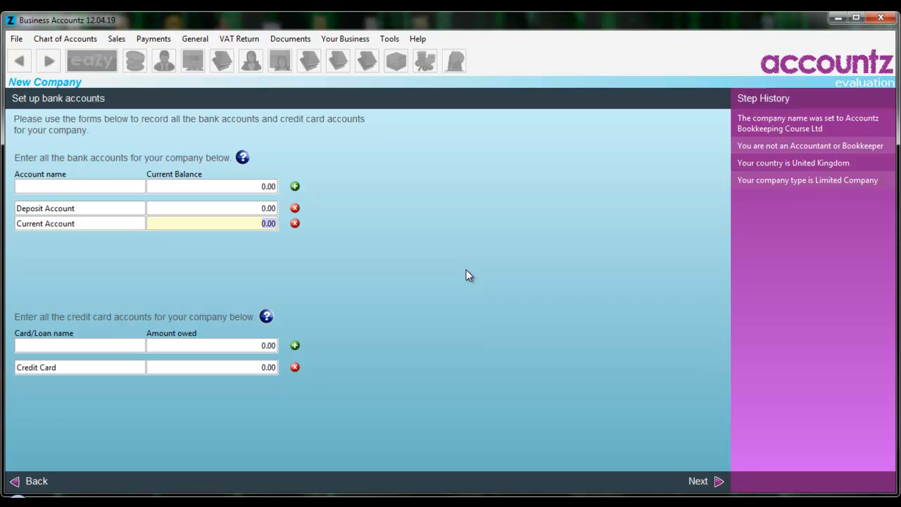
type("1")
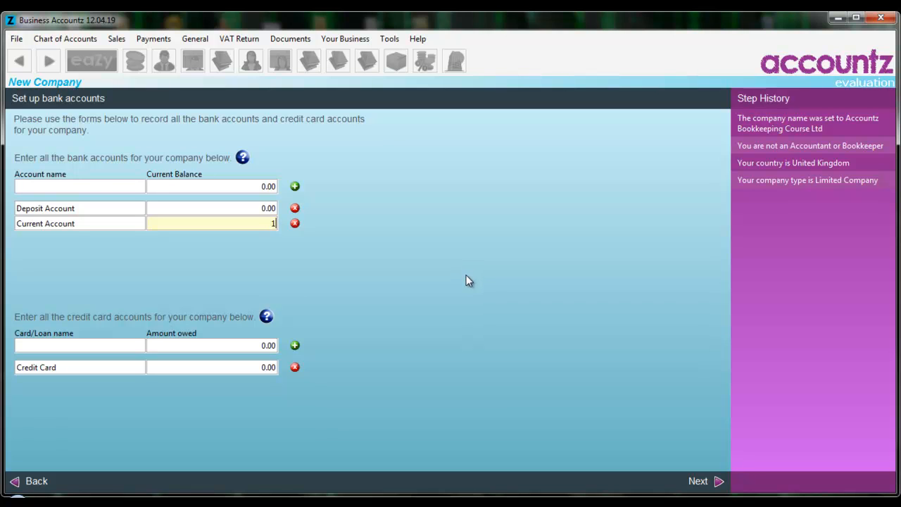
type("000")
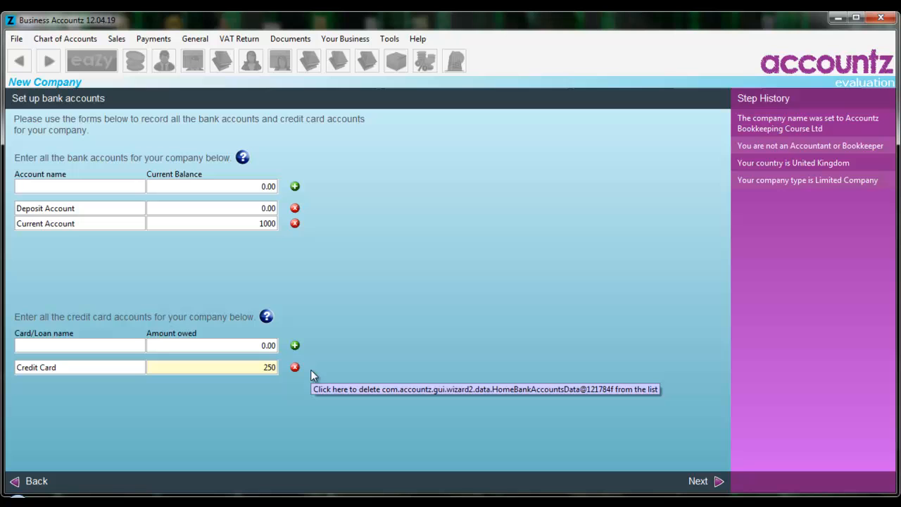
mouse_move(446, 351)
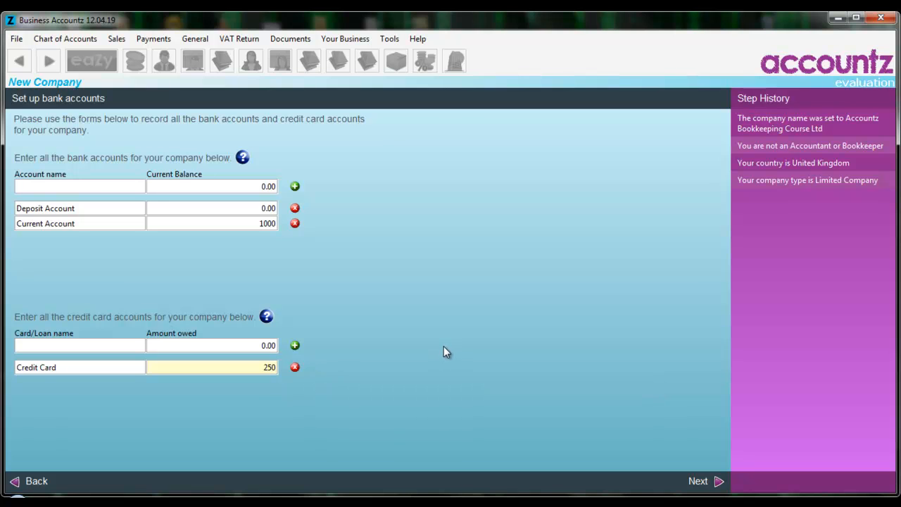
Mark the company VAT registered with a registration date of 01/01/2012.
left_click(718, 481)
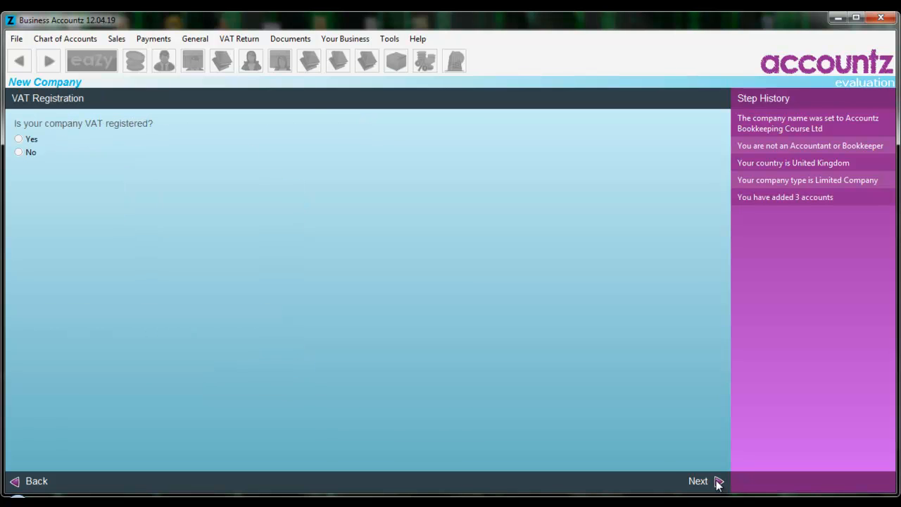
mouse_move(444, 257)
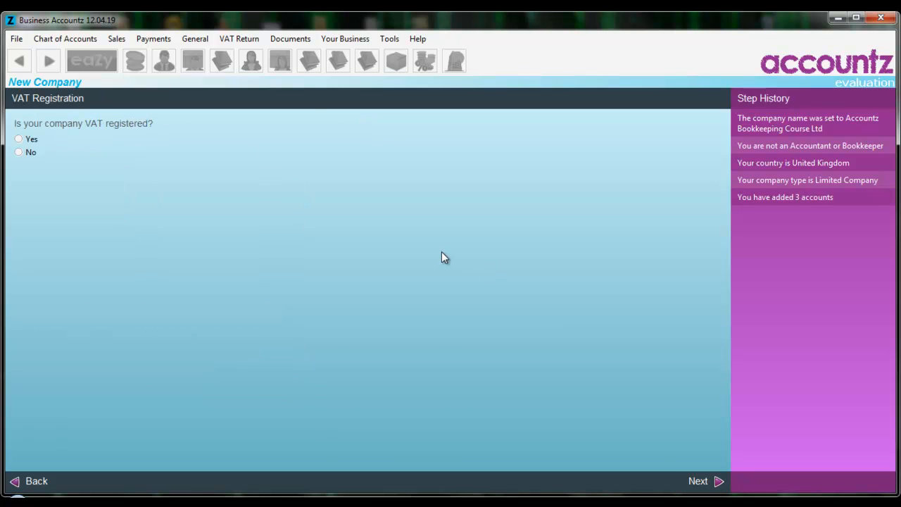
mouse_move(451, 266)
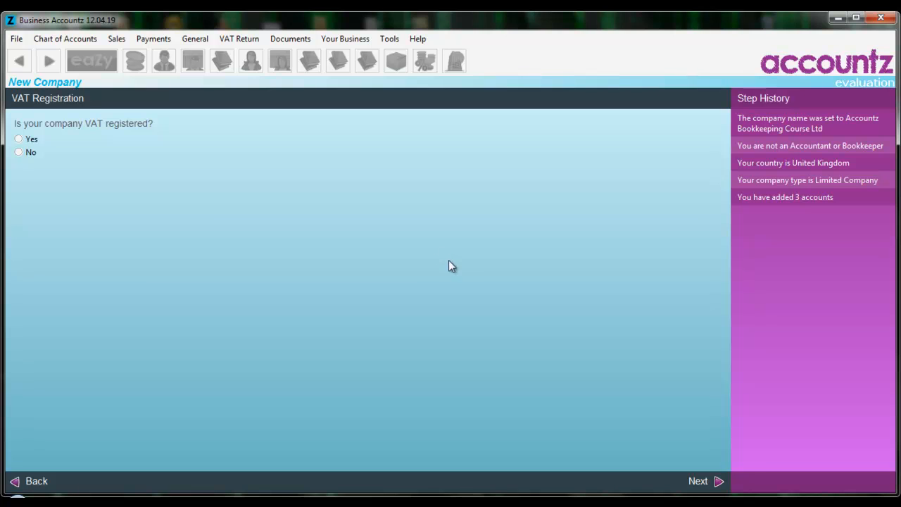
left_click(18, 138)
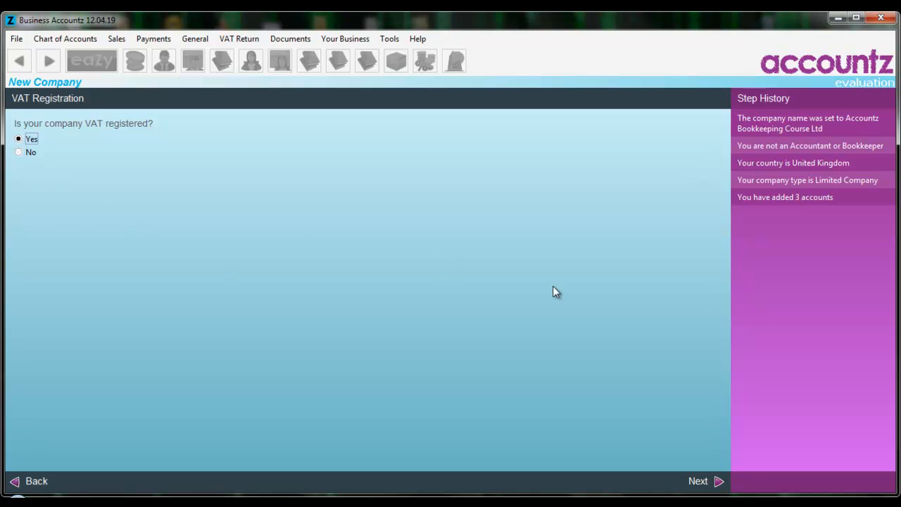
left_click(719, 481)
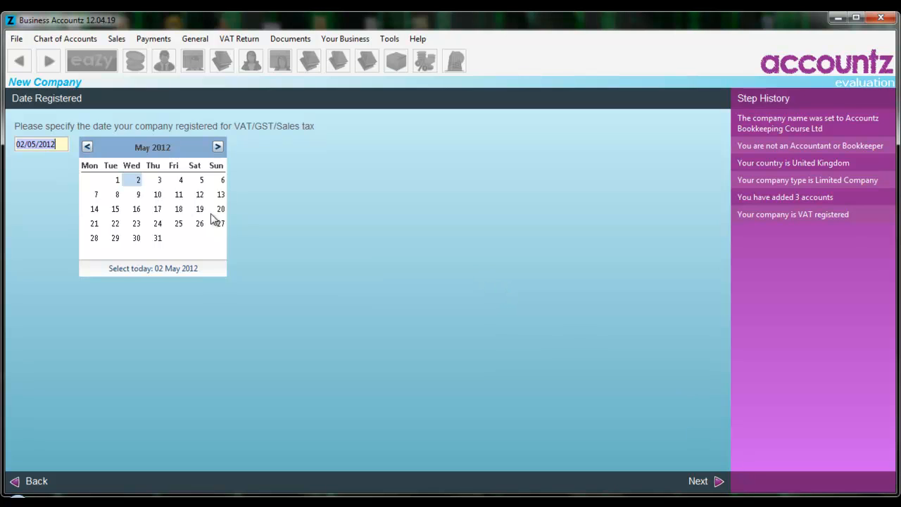
left_click(87, 147)
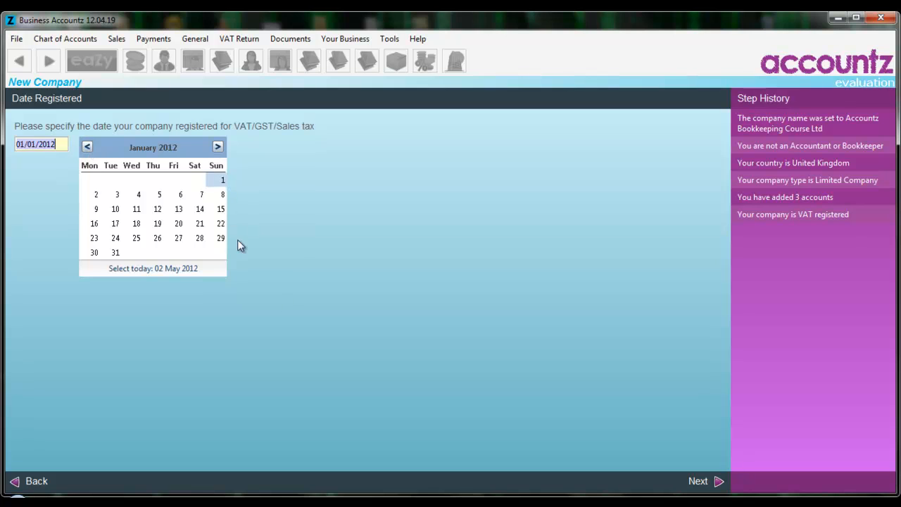
mouse_move(716, 483)
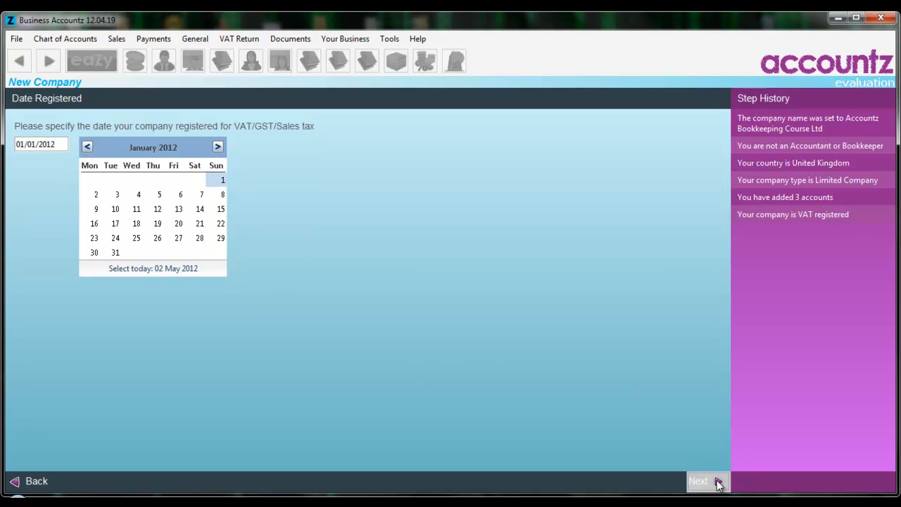
left_click(704, 481)
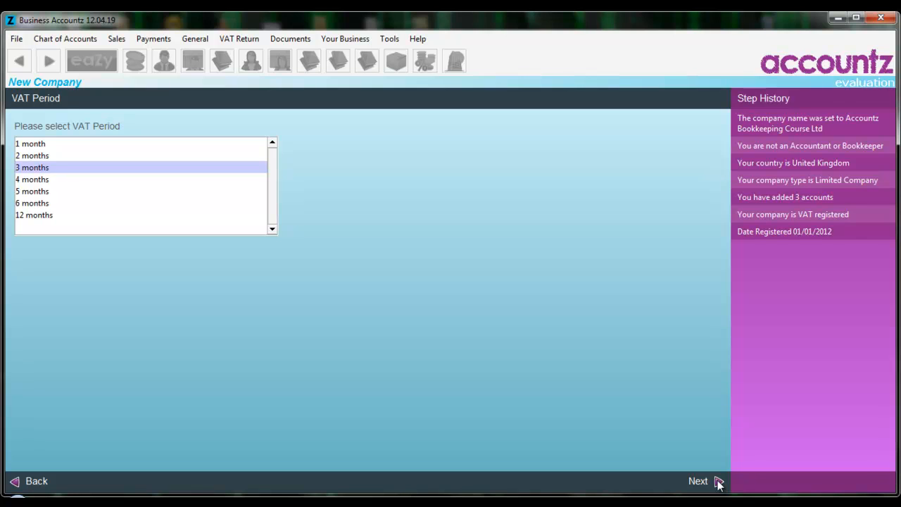
Accept the 3-month VAT period and Standard (Accrual Basis), then finish the summary.
left_click(699, 481)
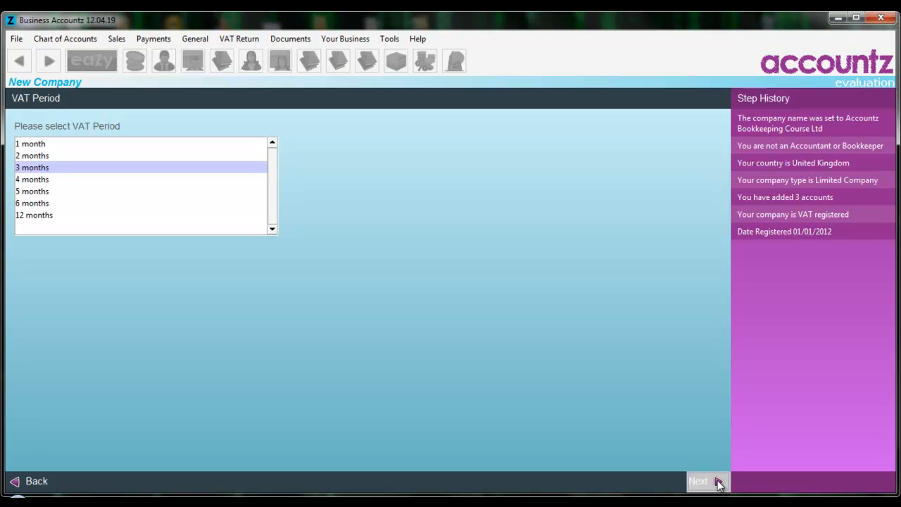
left_click(702, 480)
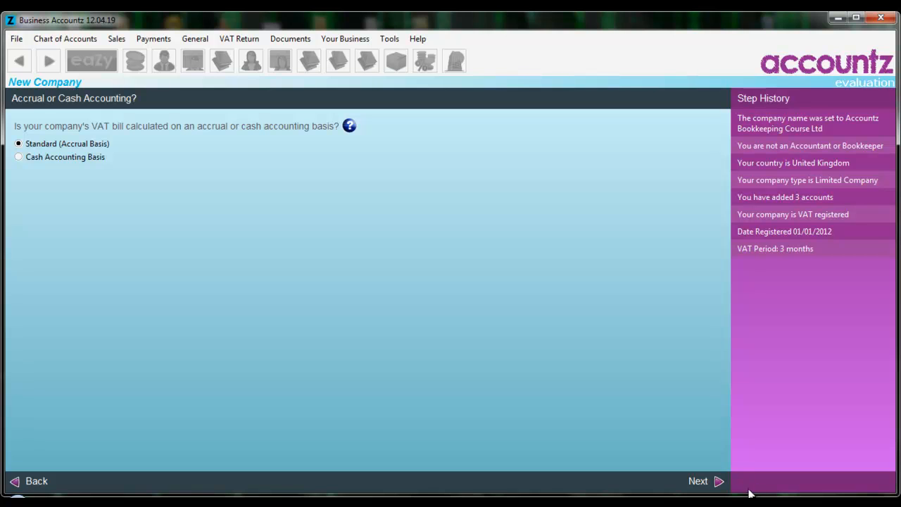
mouse_move(693, 428)
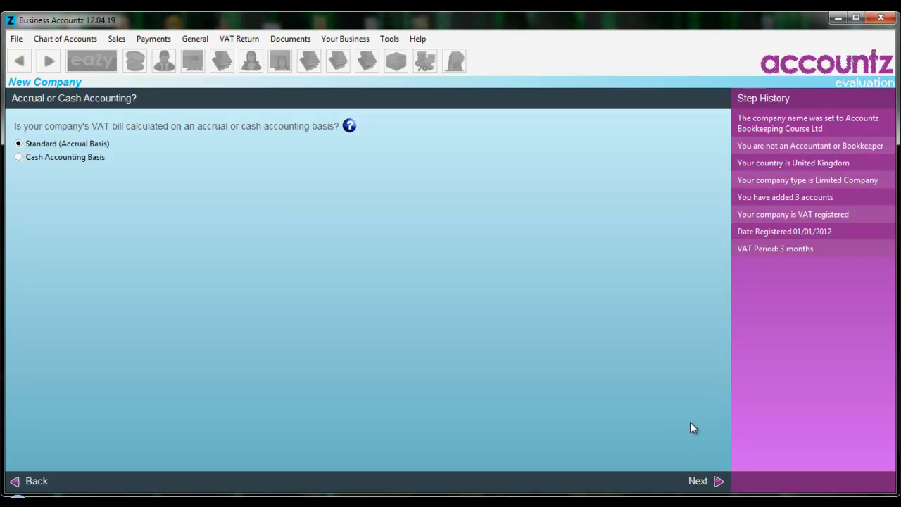
left_click(706, 481)
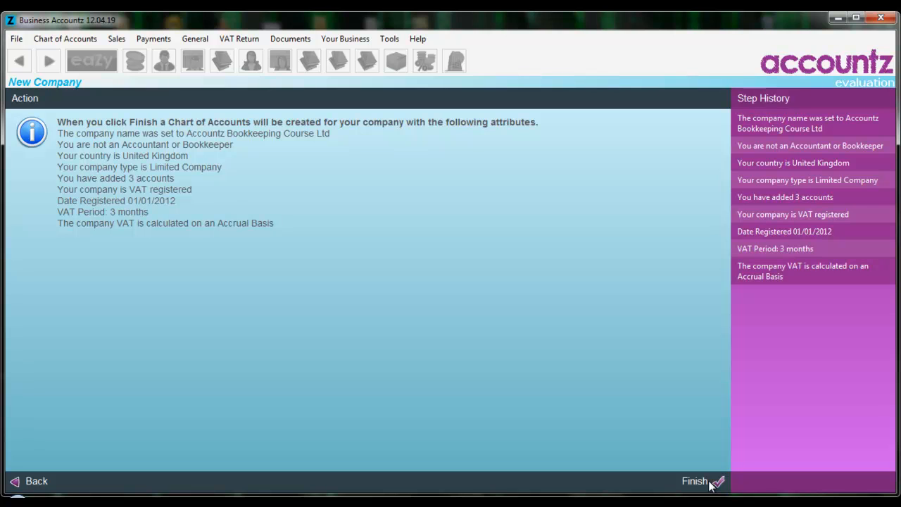
left_click(699, 480)
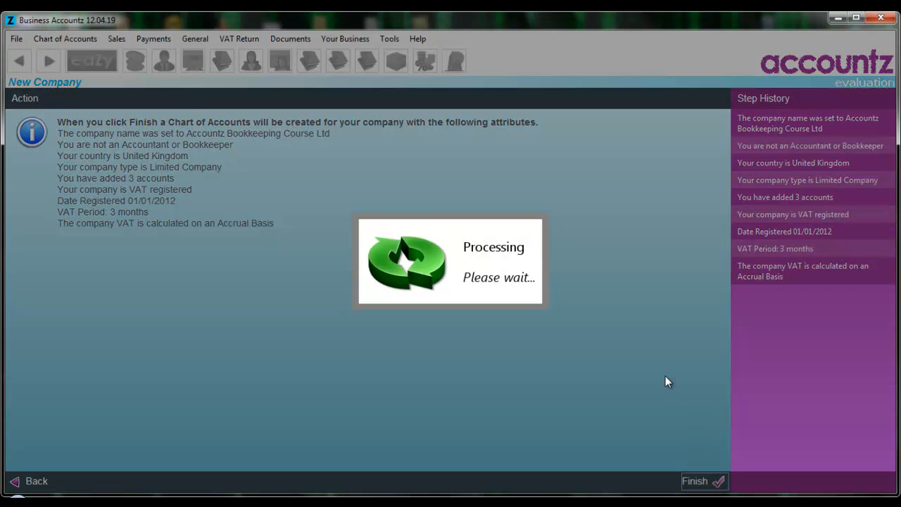